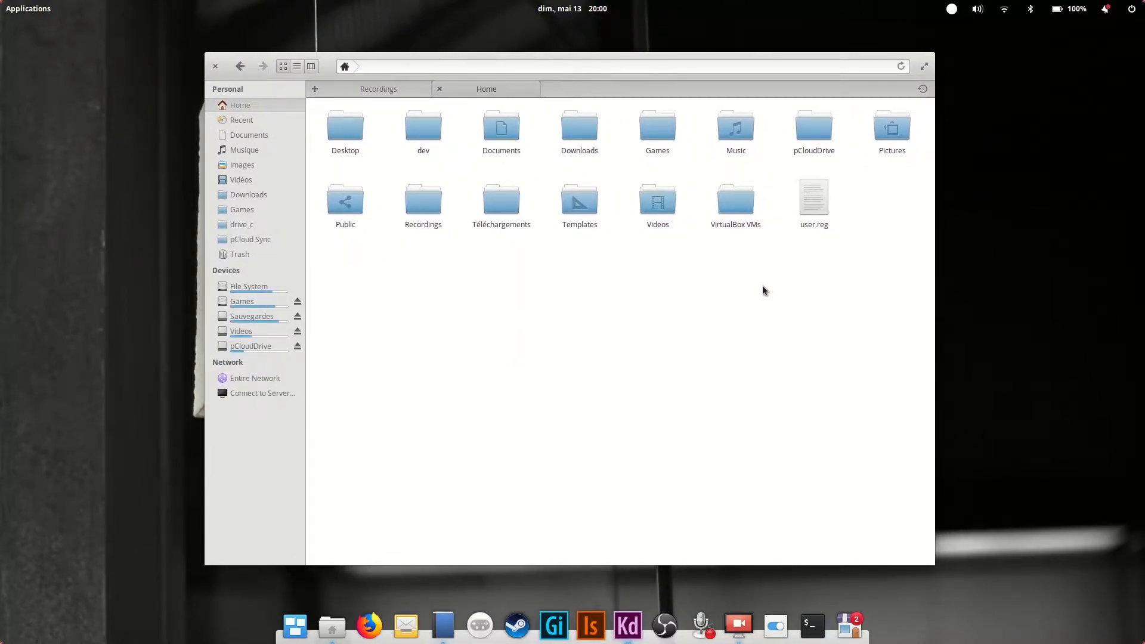
mouse_move(615, 269)
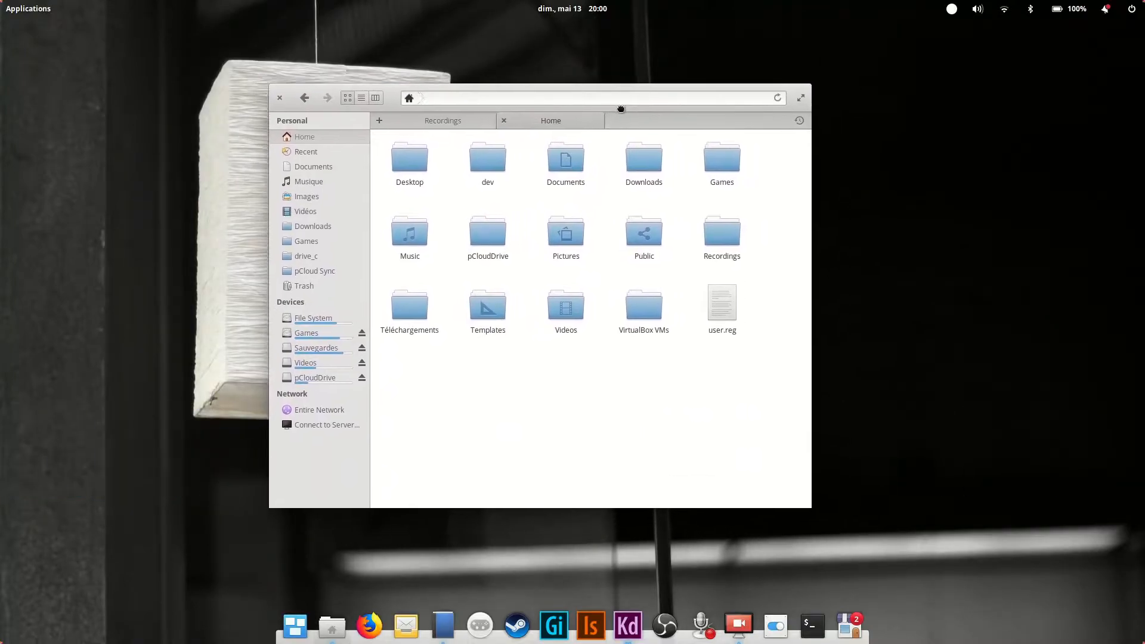
Move the Files home-folder window lower on the desktop by its header
drag(621, 109, 619, 97)
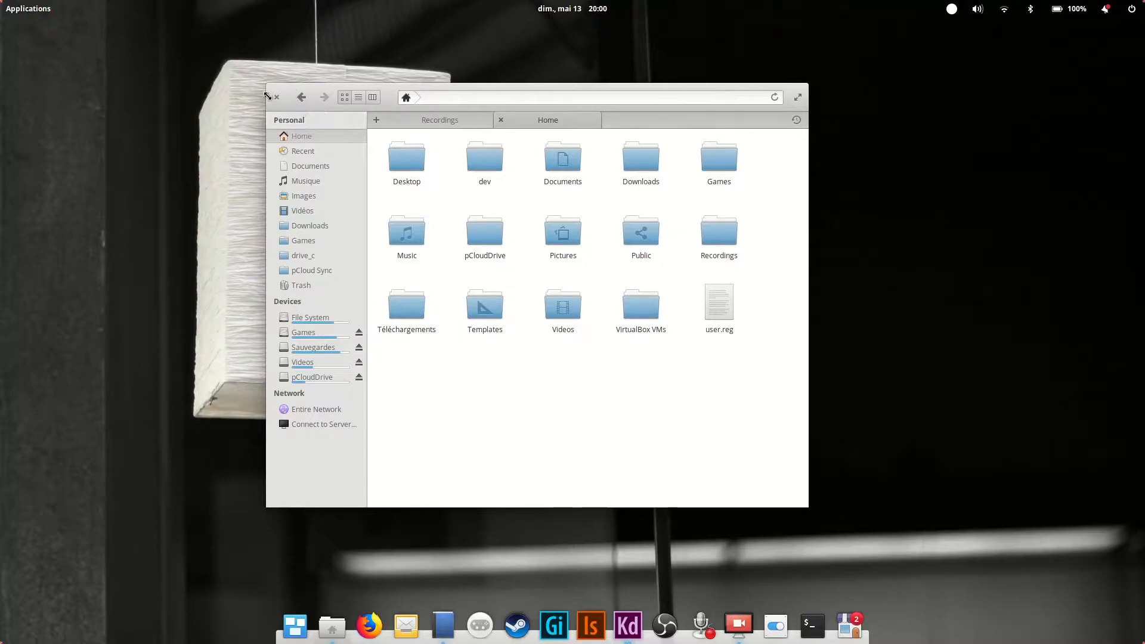
mouse_move(320, 89)
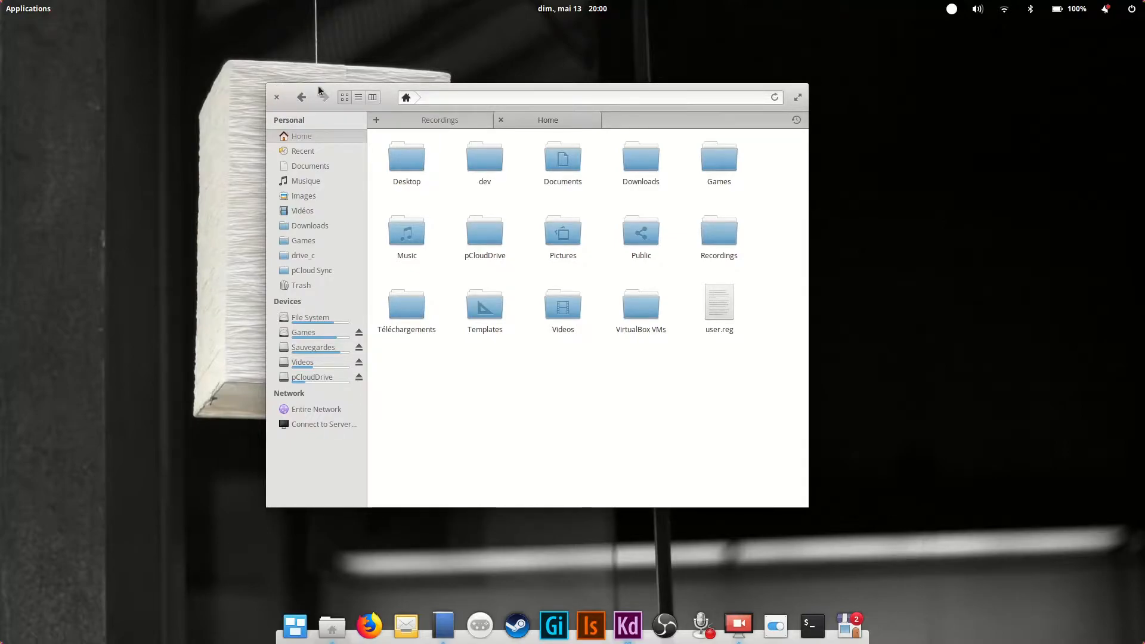
mouse_move(320, 116)
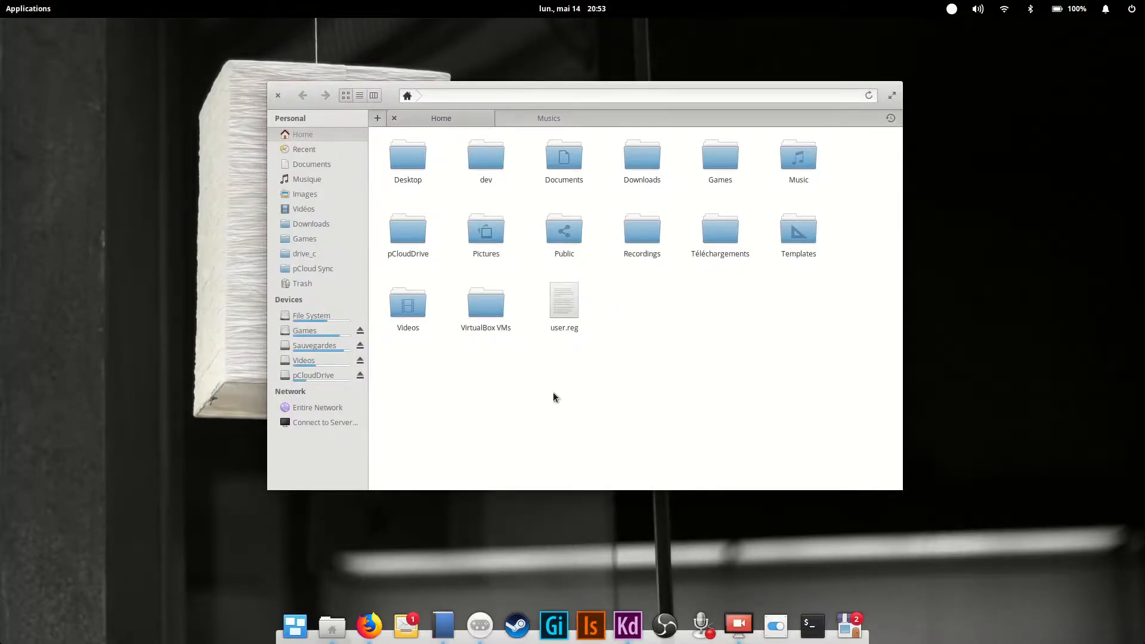
click(278, 96)
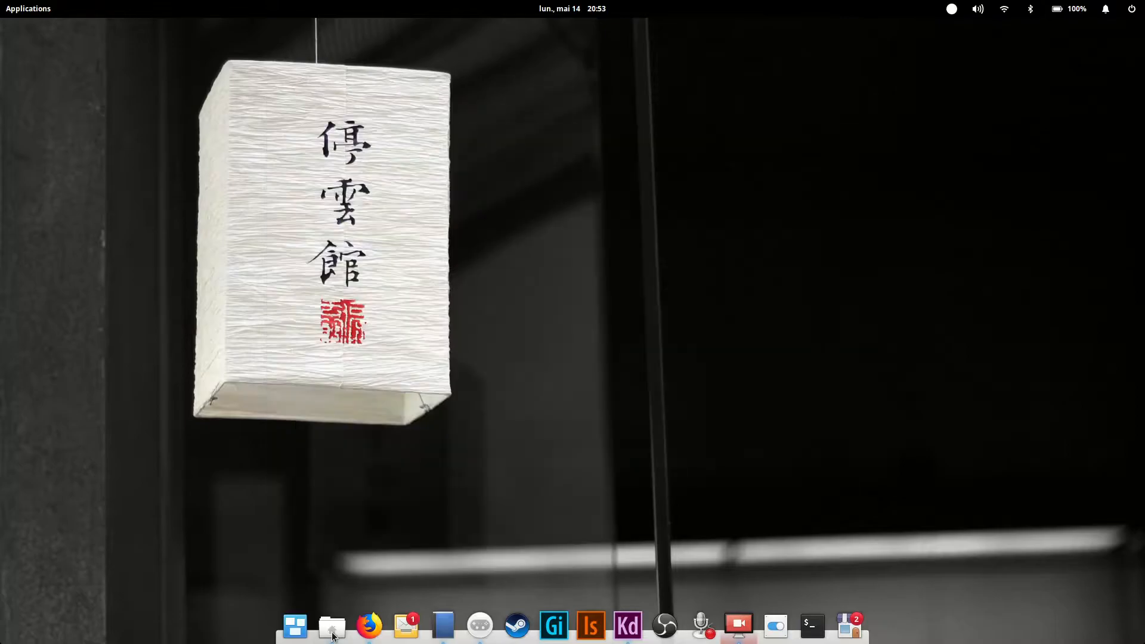
click(332, 626)
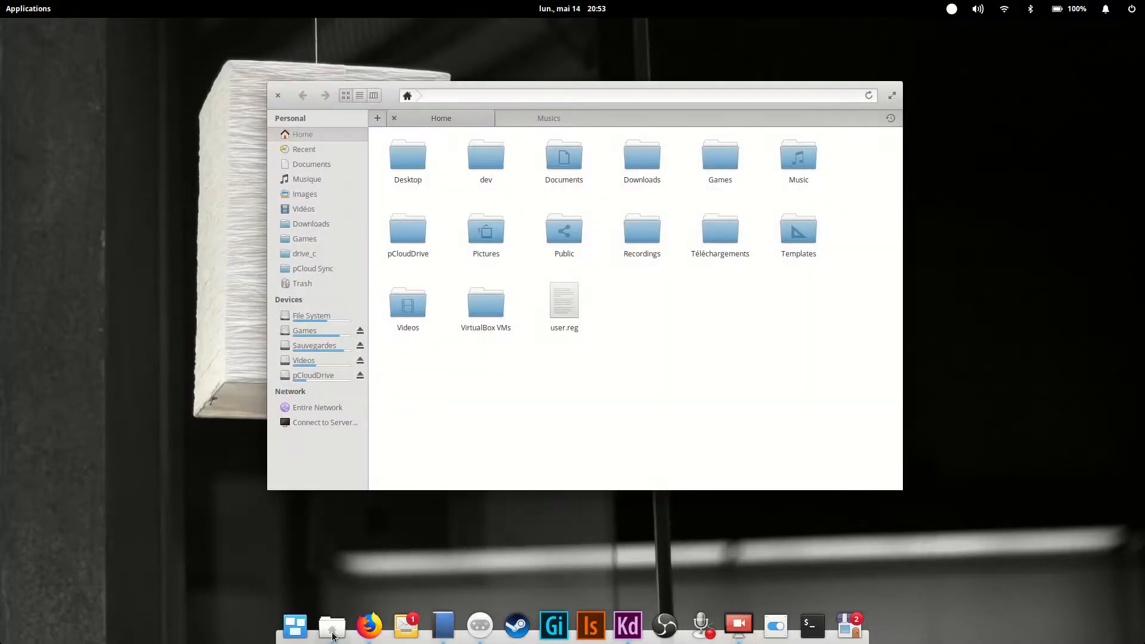
mouse_move(575, 87)
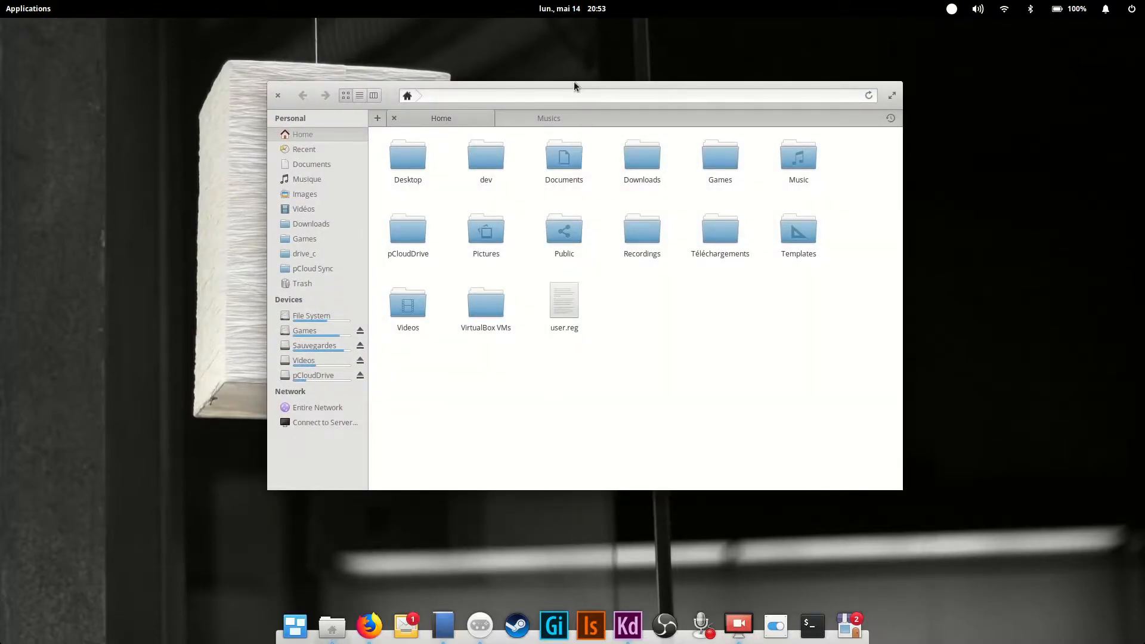
click(892, 96)
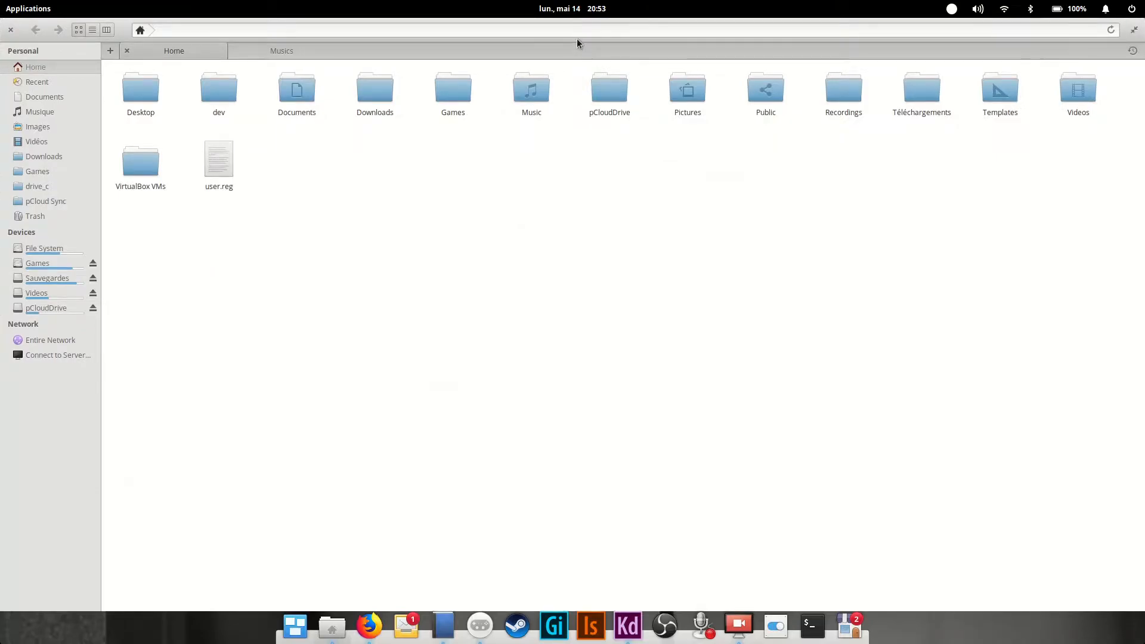
click(1133, 30)
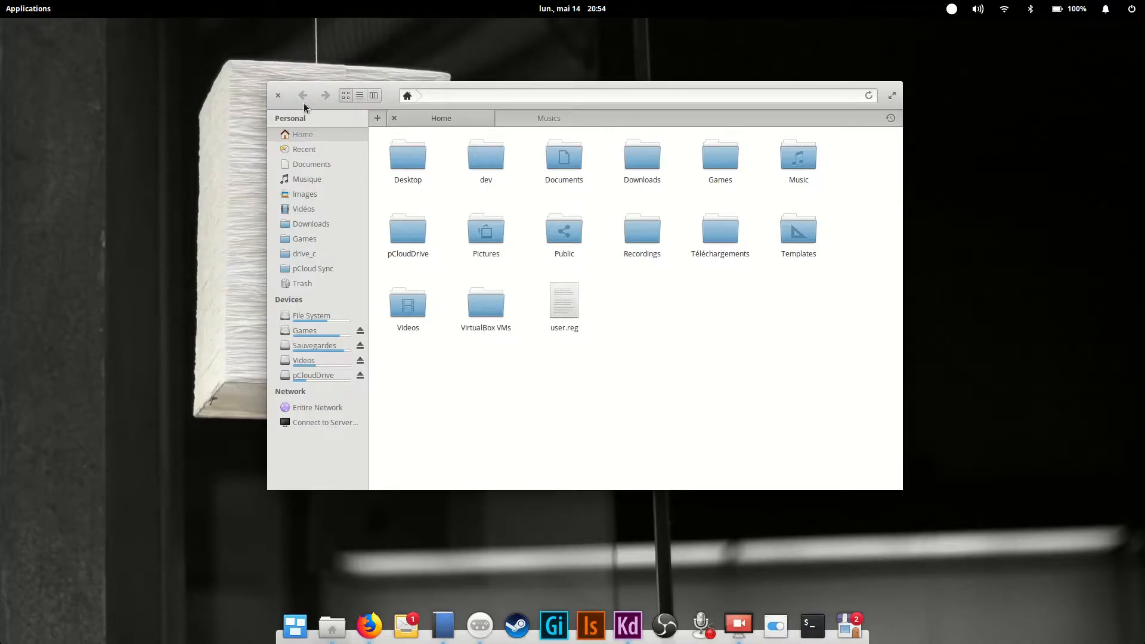
mouse_move(866, 87)
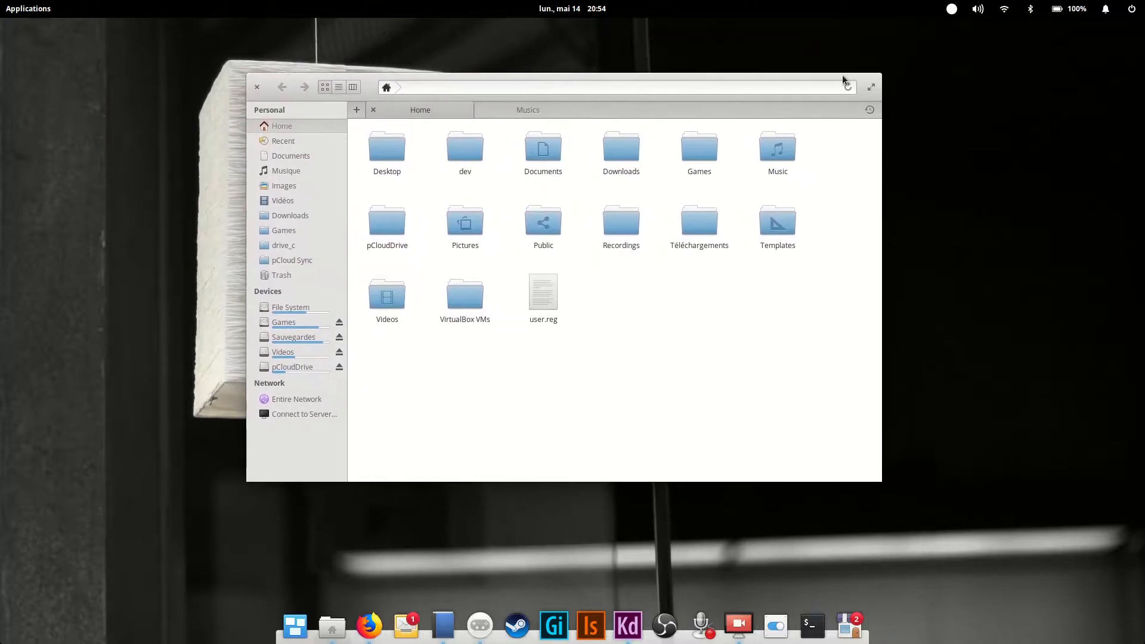
key(super)
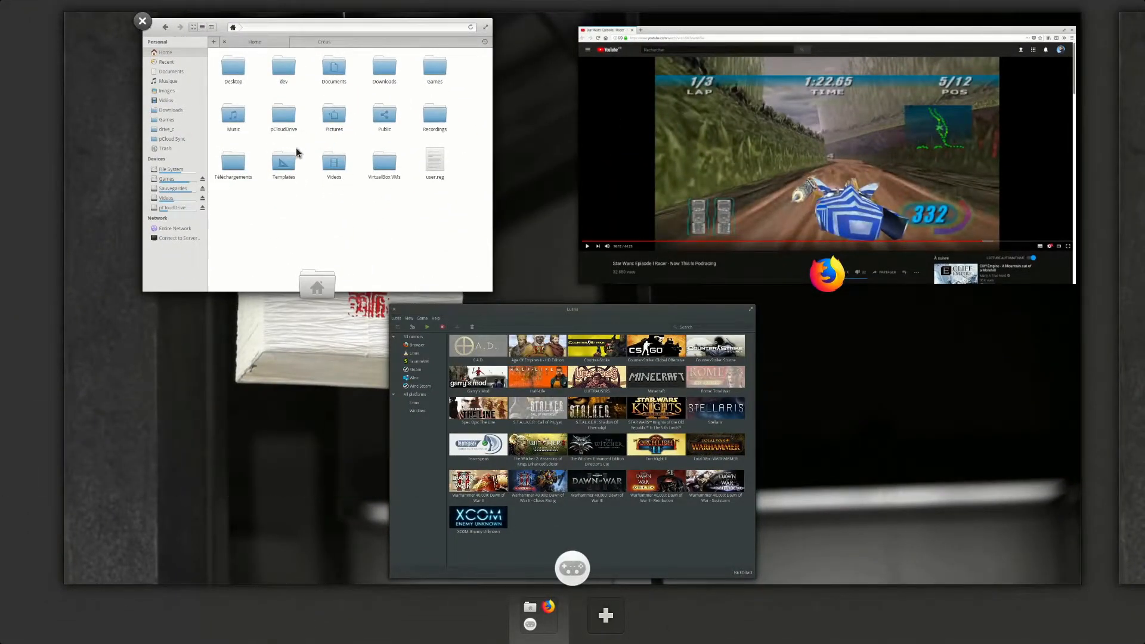
From the Multitasking View overview, bring the browser playing the podracing video to fill the screen
click(141, 20)
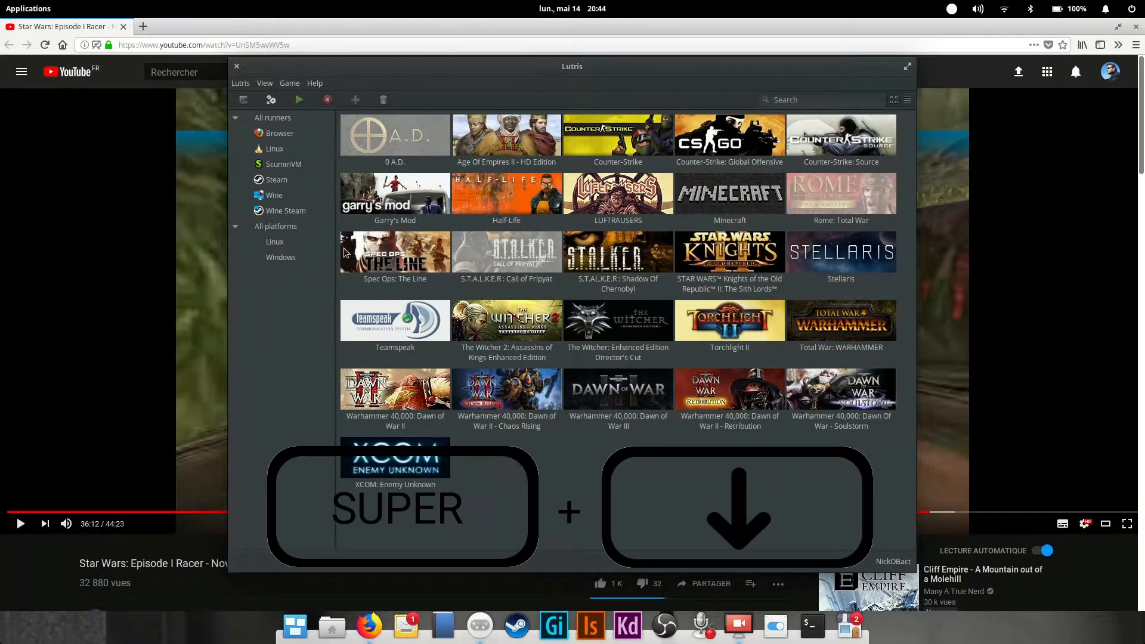
click(237, 65)
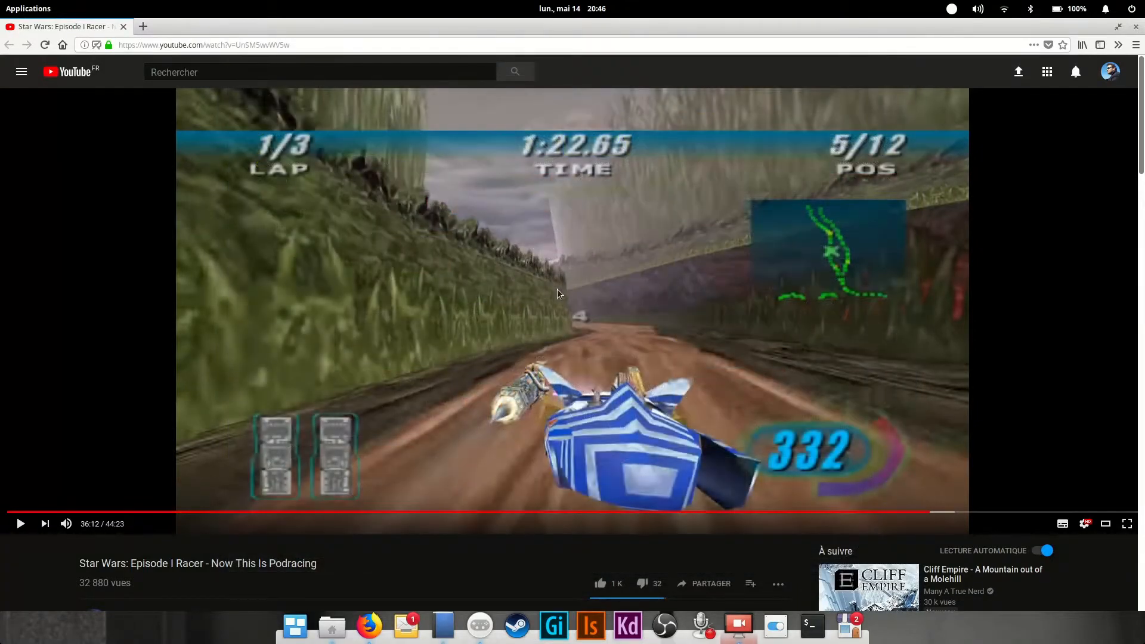
mouse_move(776, 626)
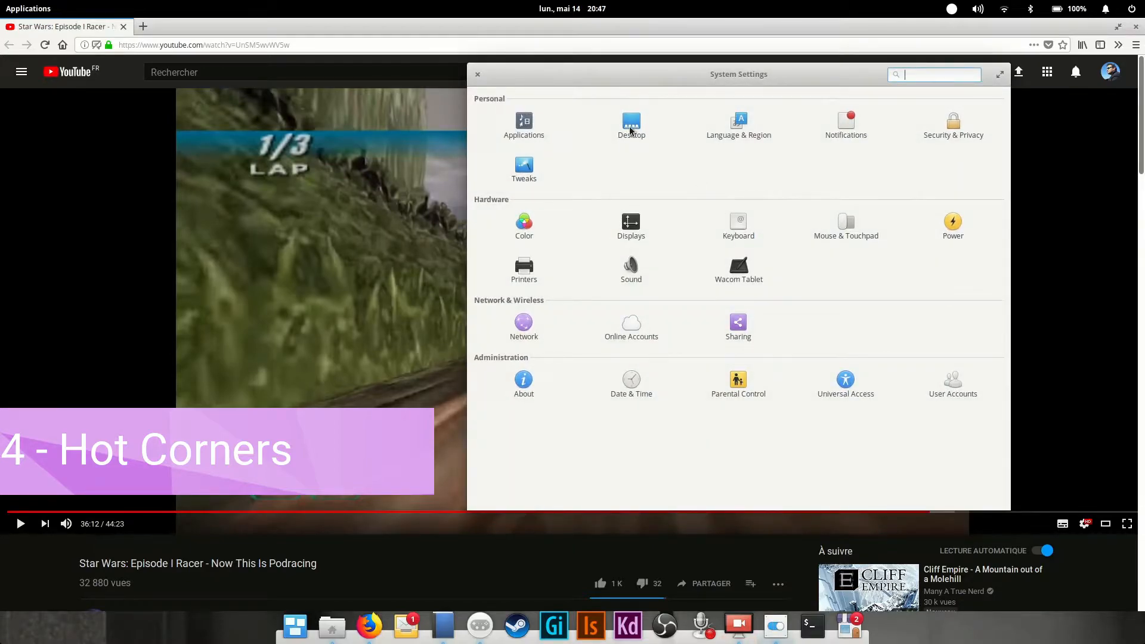
In Desktop > Hot Corners, set the top-right corner to Multitasking View, leaving the others doing nothing
click(630, 124)
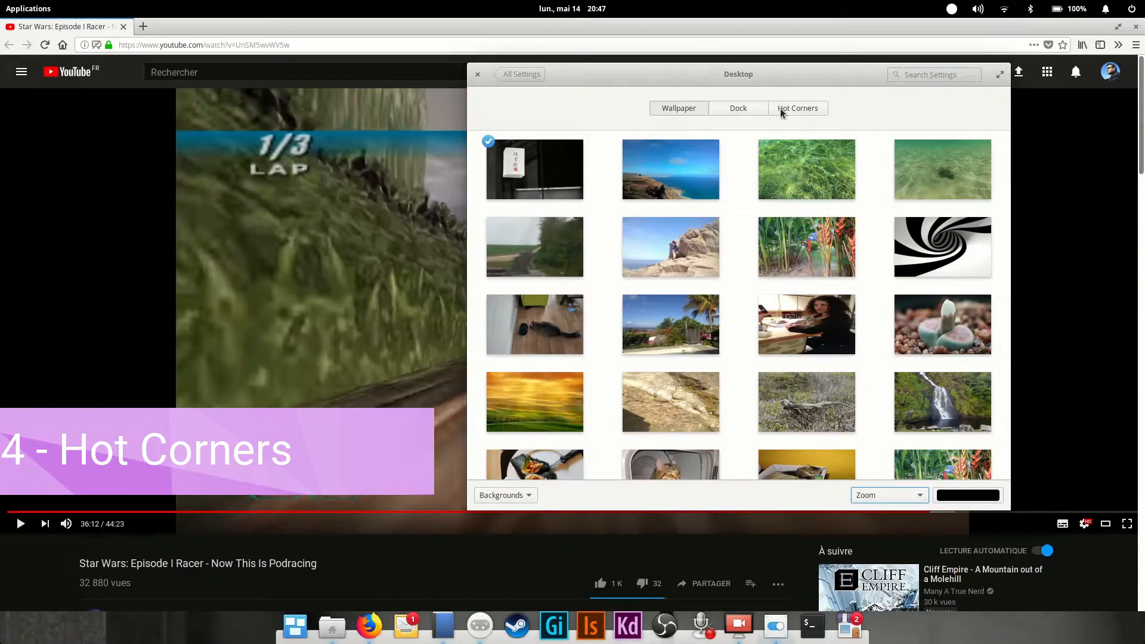
click(798, 109)
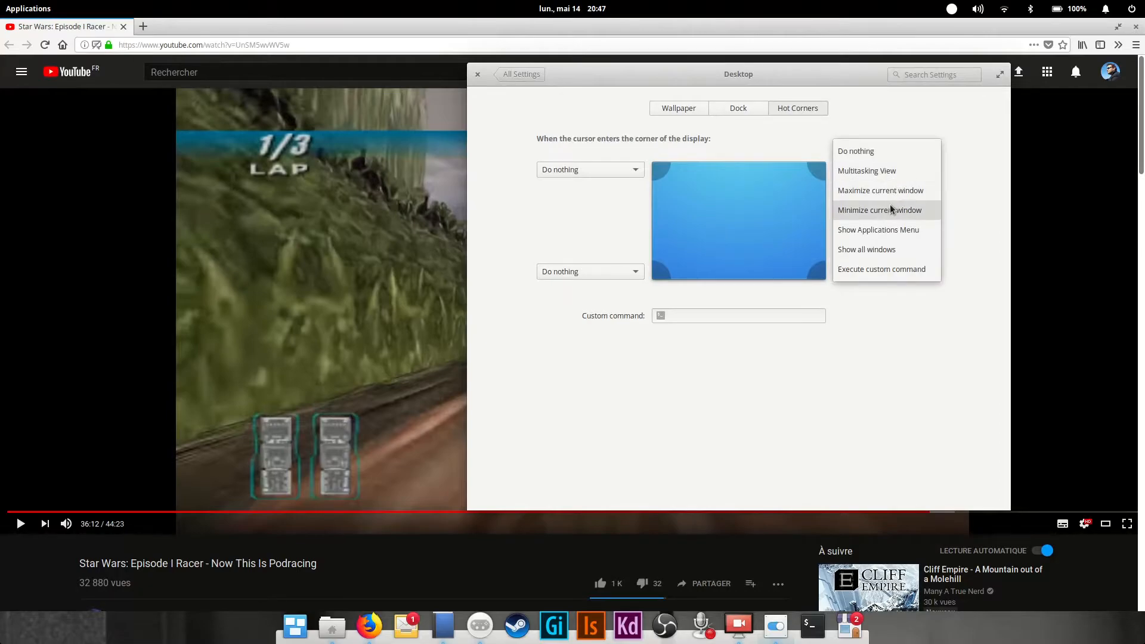
mouse_move(886, 282)
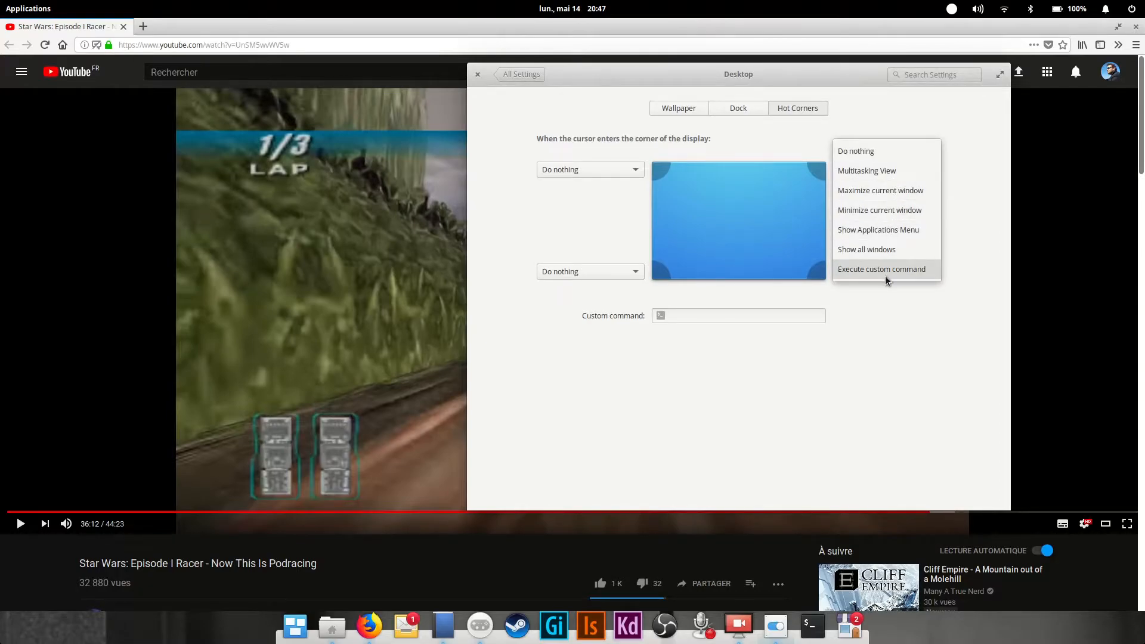
click(867, 170)
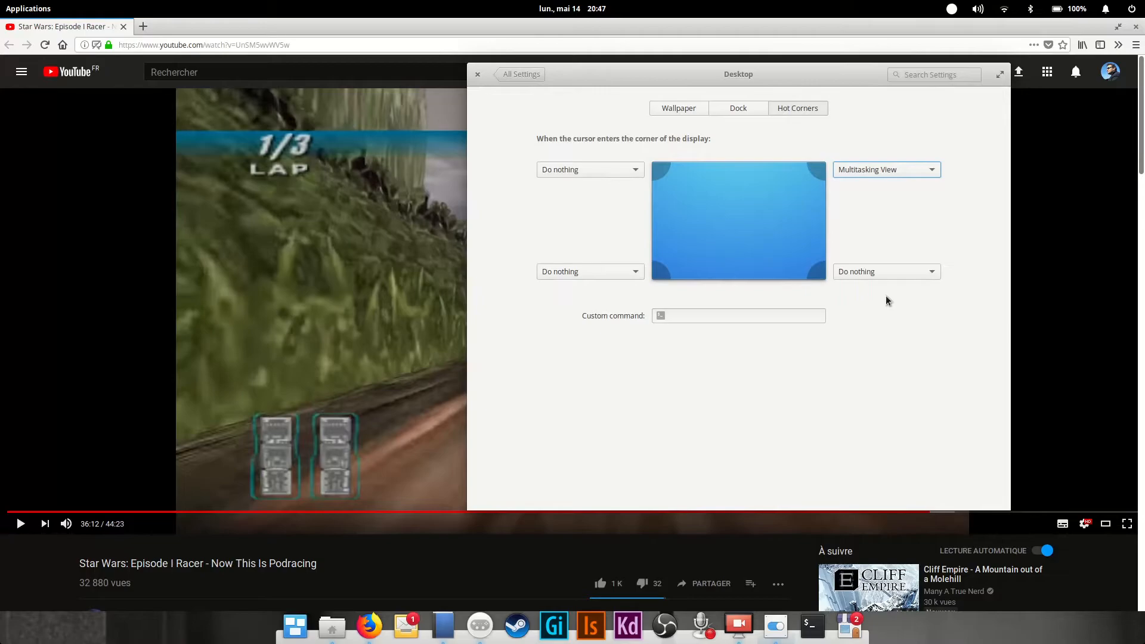
click(951, 8)
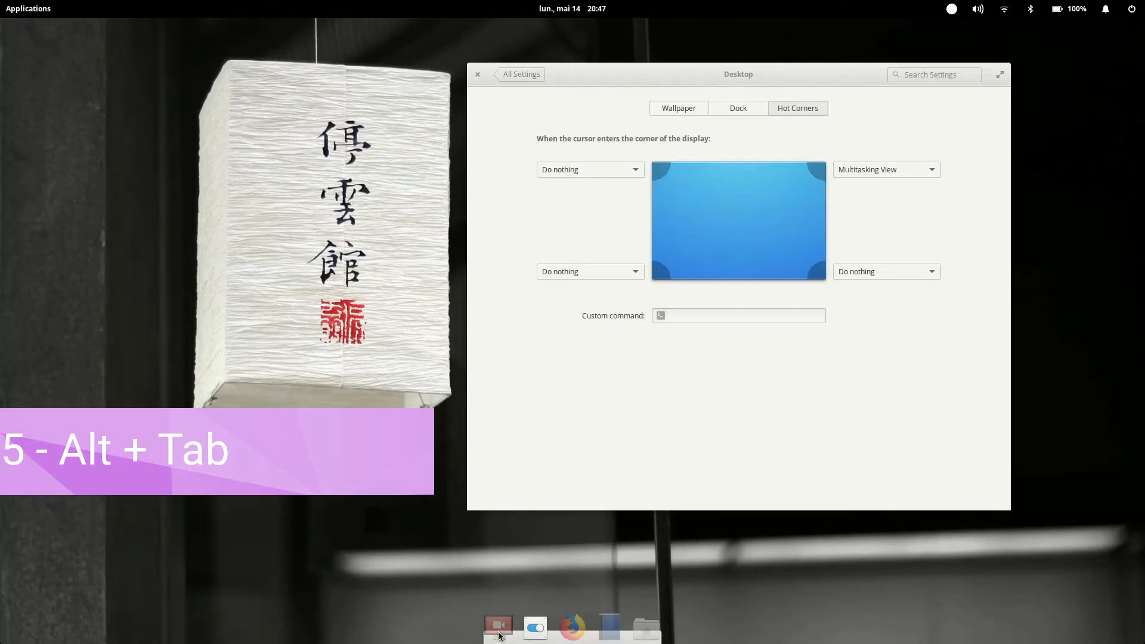
mouse_move(725, 447)
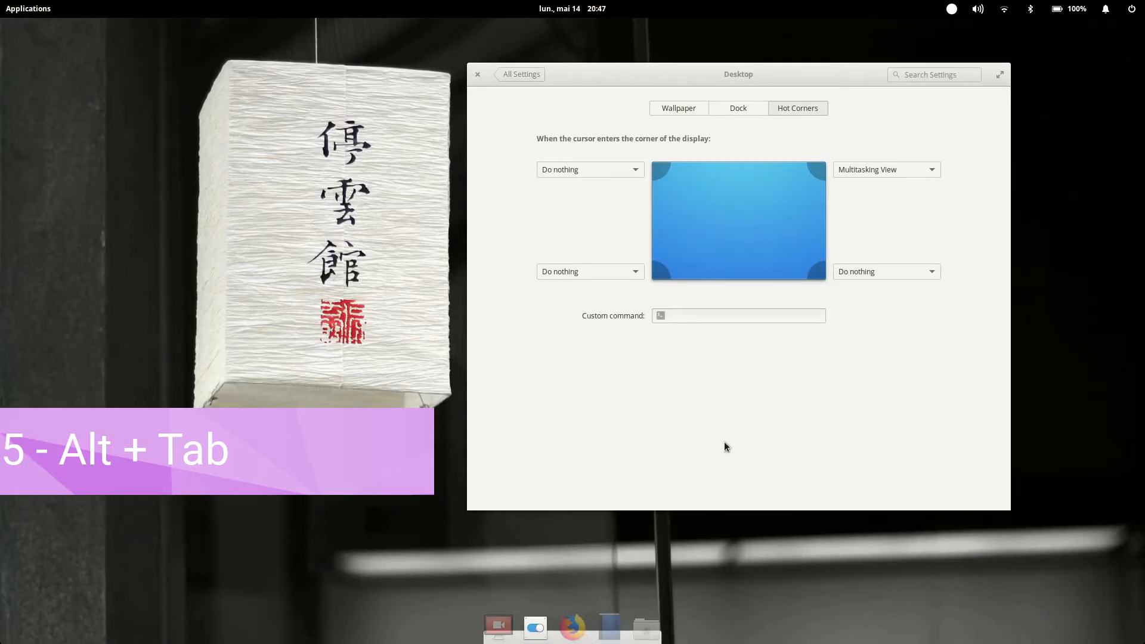
Cycle through open programs with Alt+Tab and land on the screen recorder
key(alt+Tab)
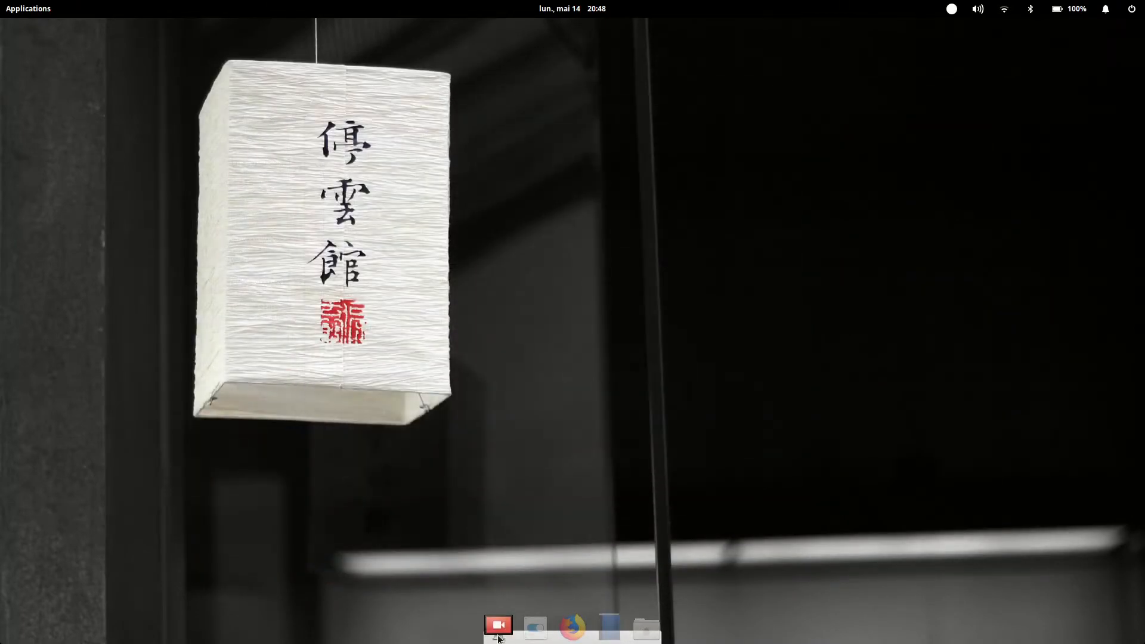
click(609, 626)
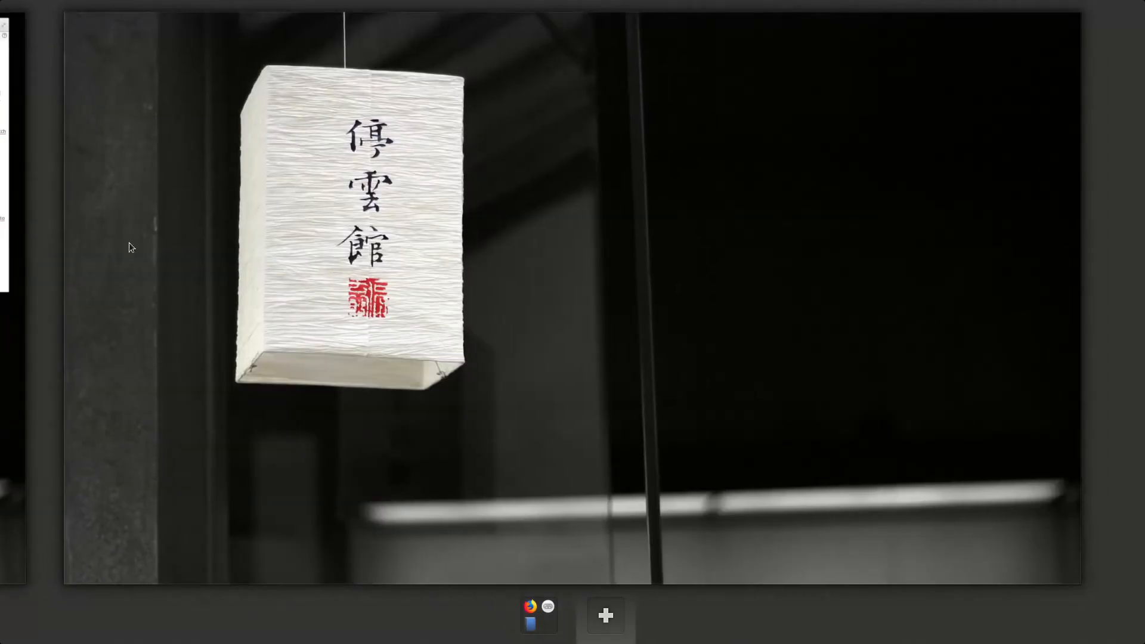
Switch to the workspace holding the browser, game library and notes, then add a new empty workspace
click(605, 615)
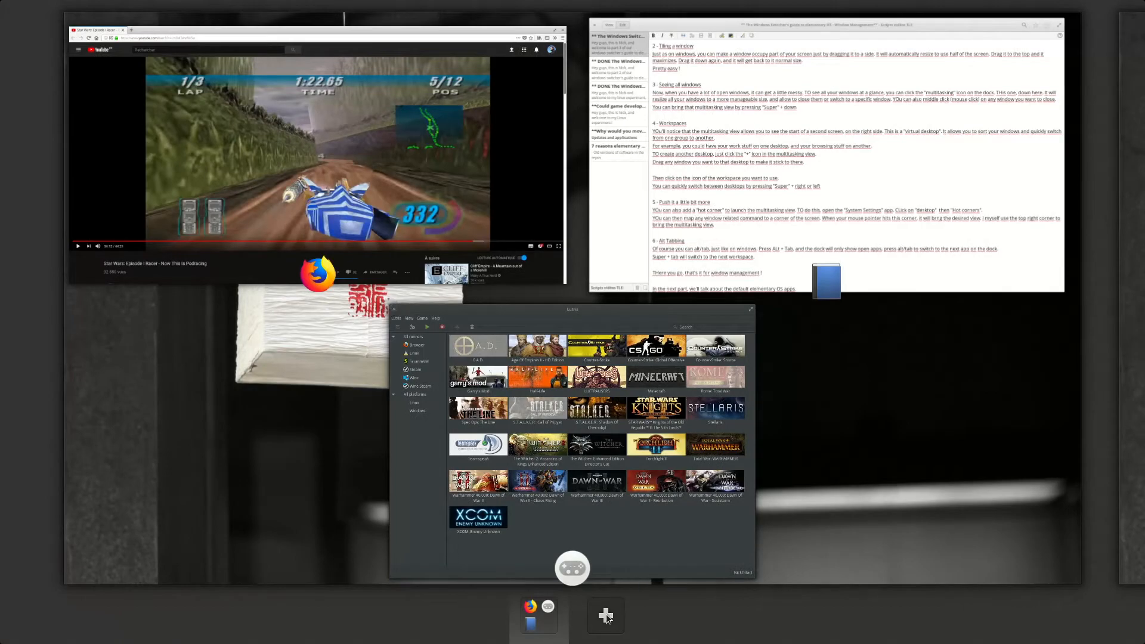
click(605, 615)
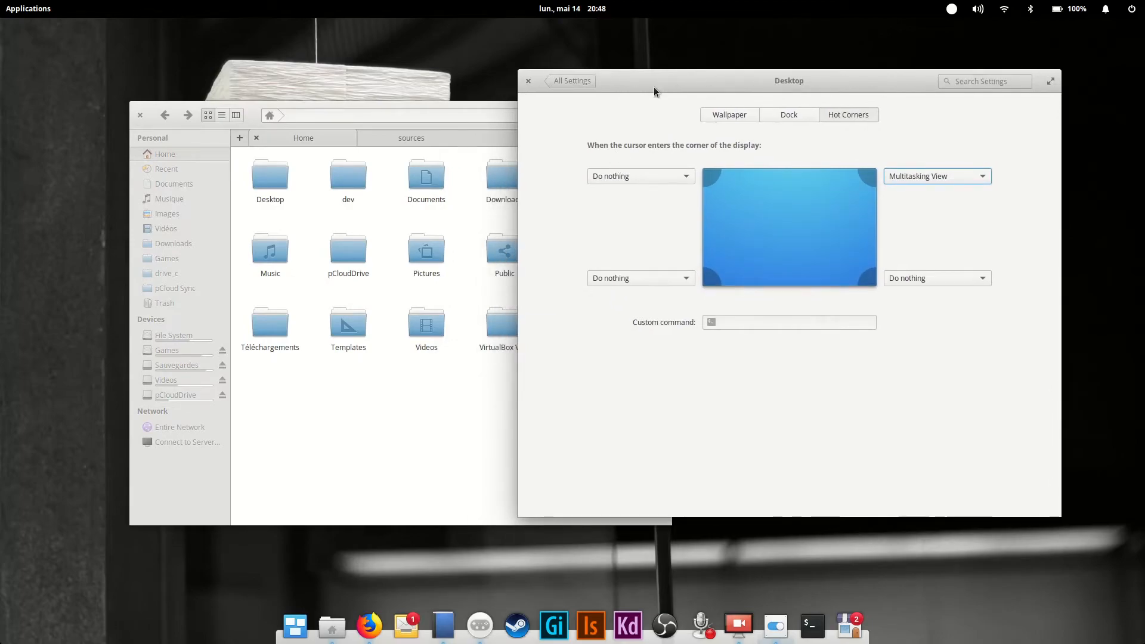
mouse_move(688, 81)
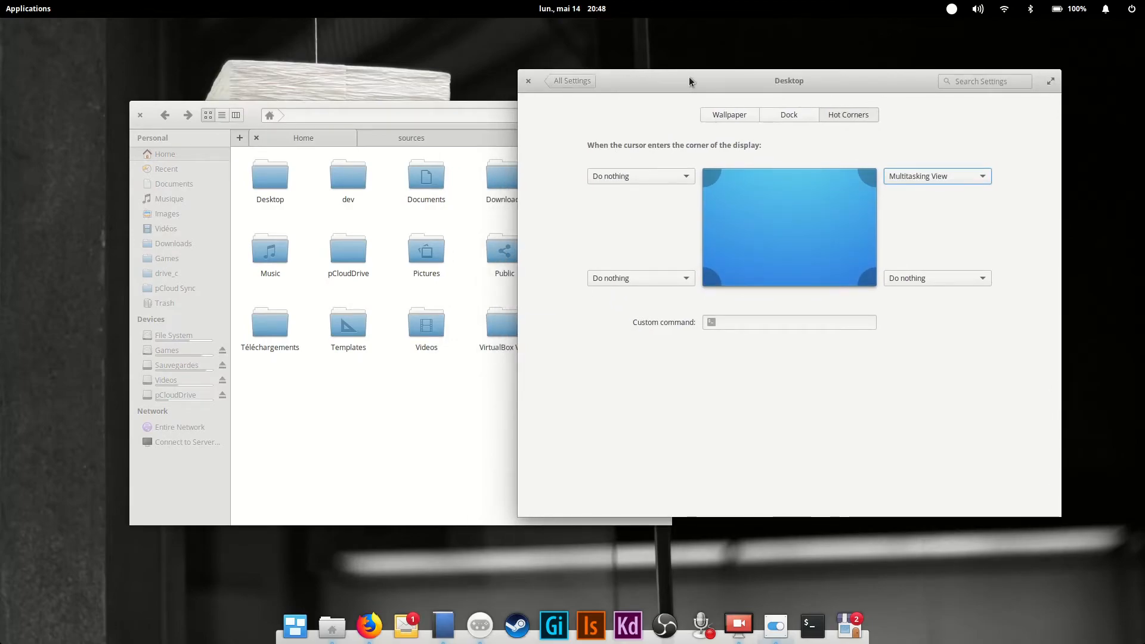